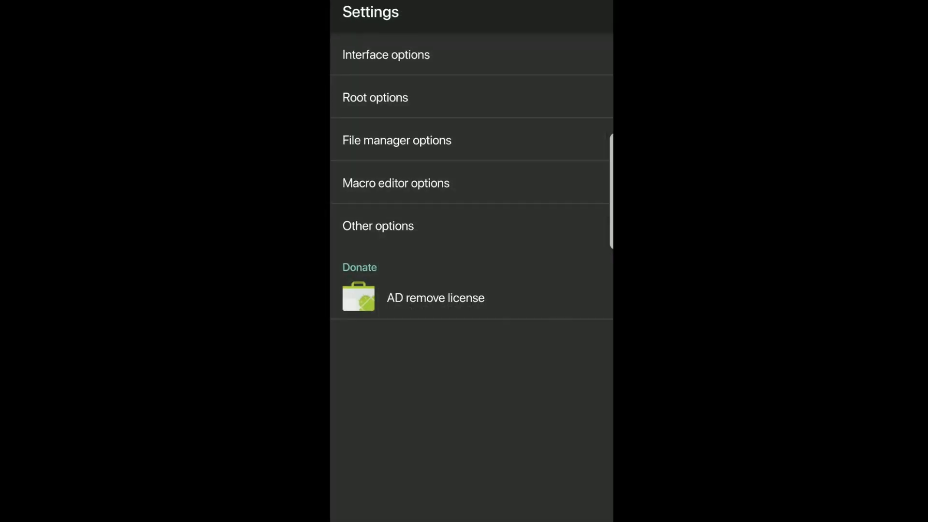
# Step: Close HEX Editor's settings menu to get back to the start screen
pyautogui.click(375, 97)
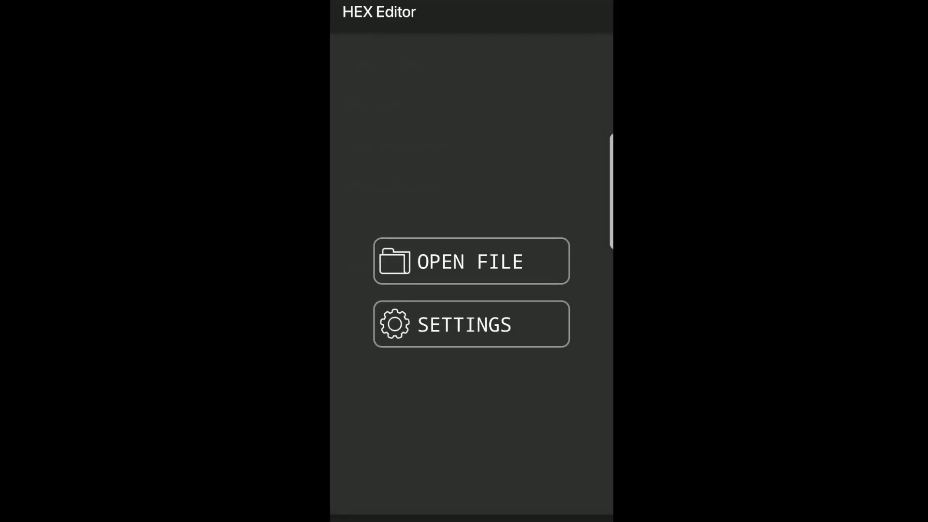
# Step: Open the game's library file from internal storage data > com.gameloft > lib
pyautogui.click(470, 261)
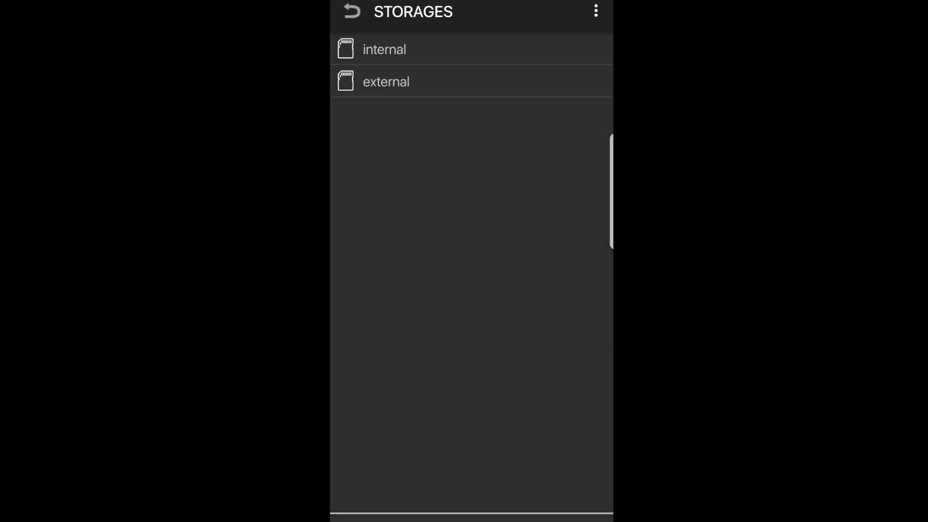
pyautogui.click(384, 50)
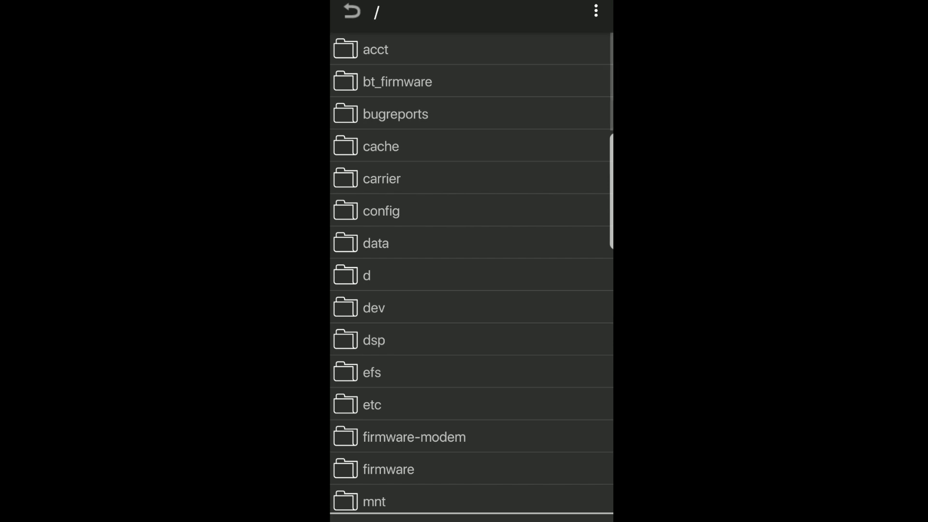
pyautogui.click(374, 243)
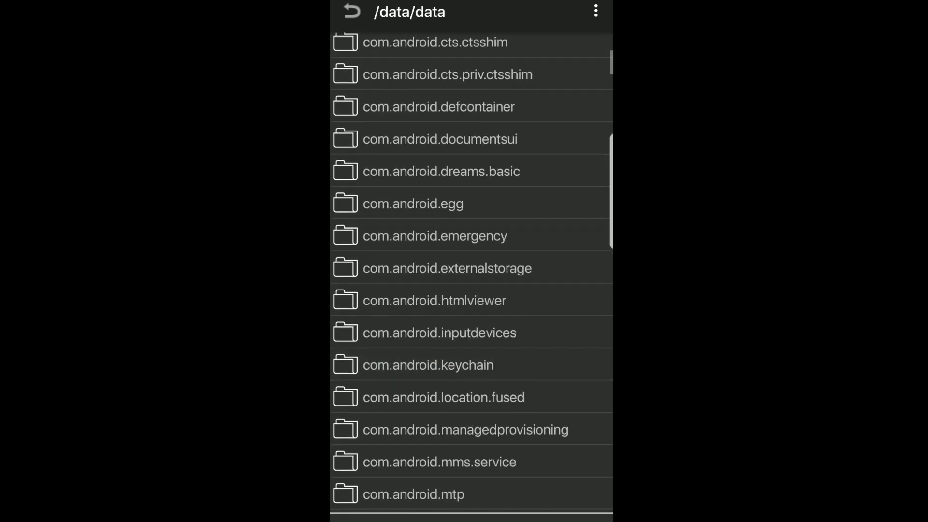
pyautogui.scroll(-3)
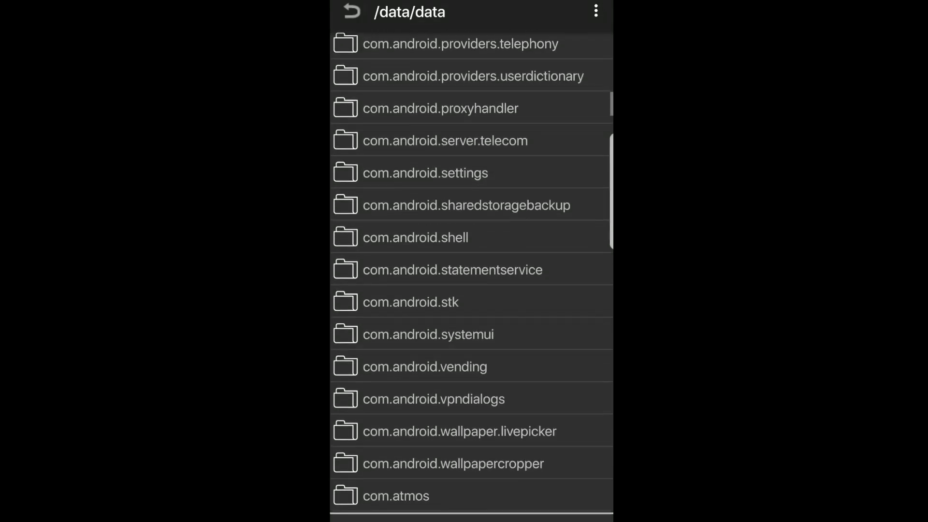
pyautogui.scroll(-3)
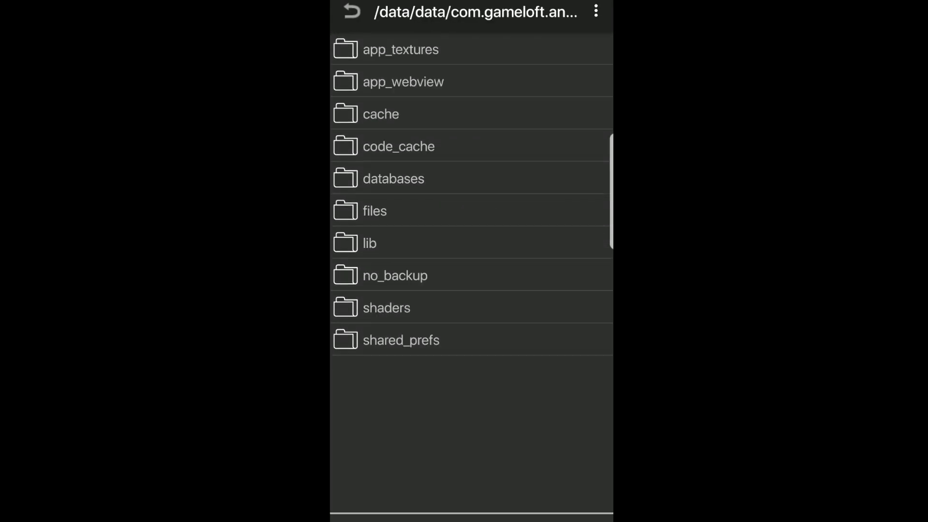
pyautogui.click(369, 243)
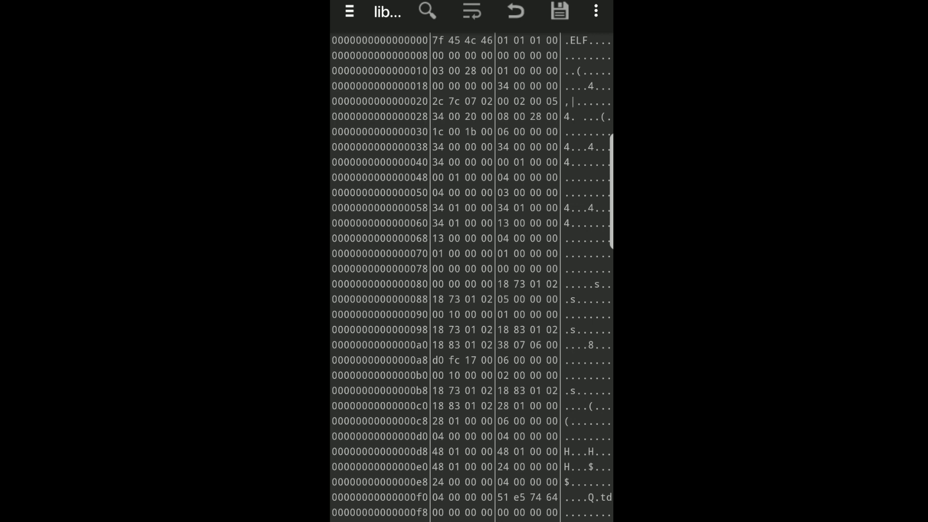
# Step: Run a String-type search for 'SetItemLocked' in the library file
pyautogui.click(427, 12)
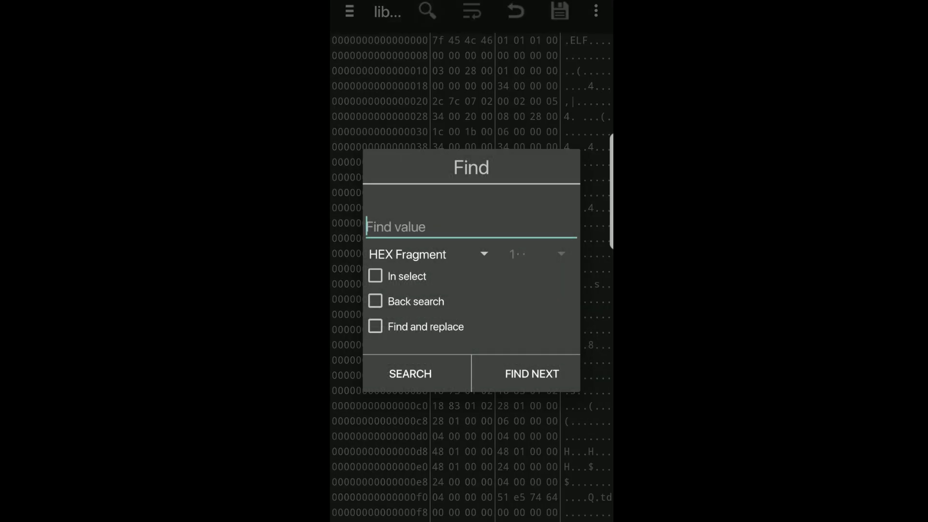
pyautogui.click(423, 254)
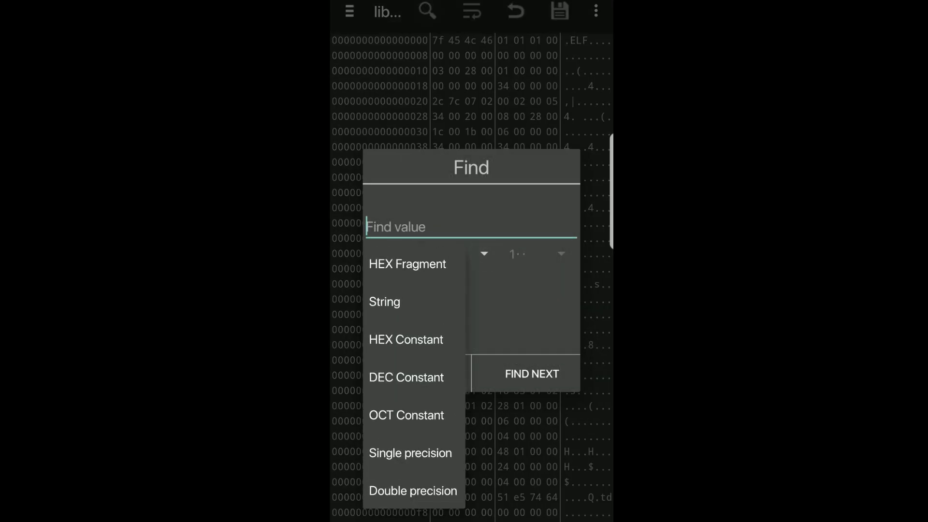
pyautogui.click(384, 301)
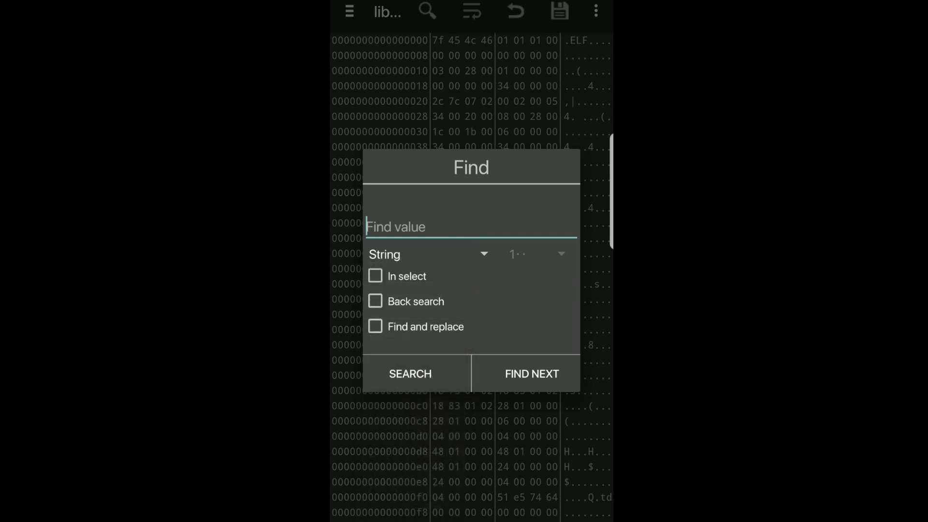
pyautogui.click(469, 226)
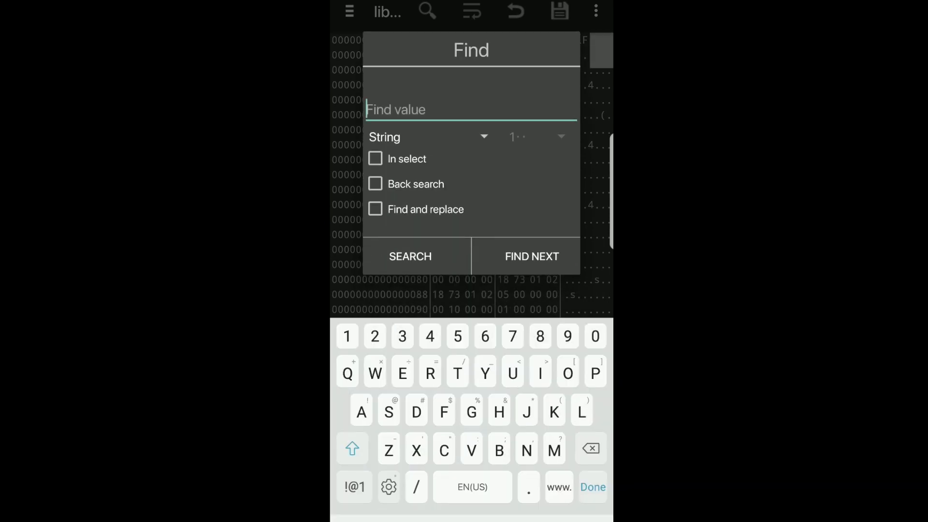
pyautogui.write('Set')
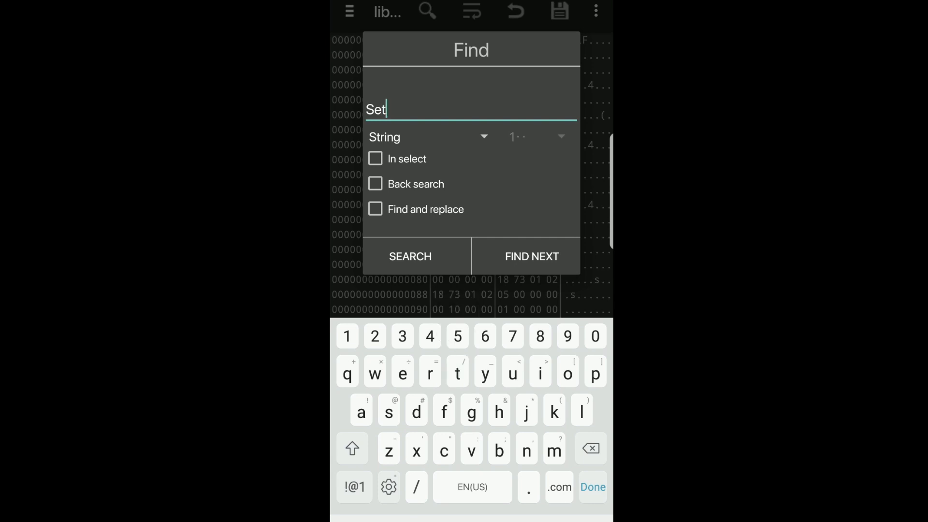
pyautogui.write('It')
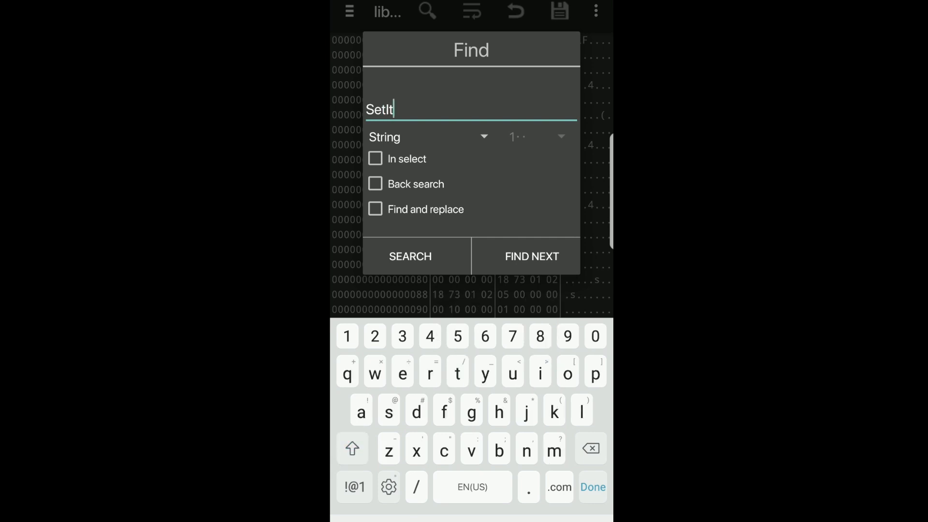
pyautogui.write('em')
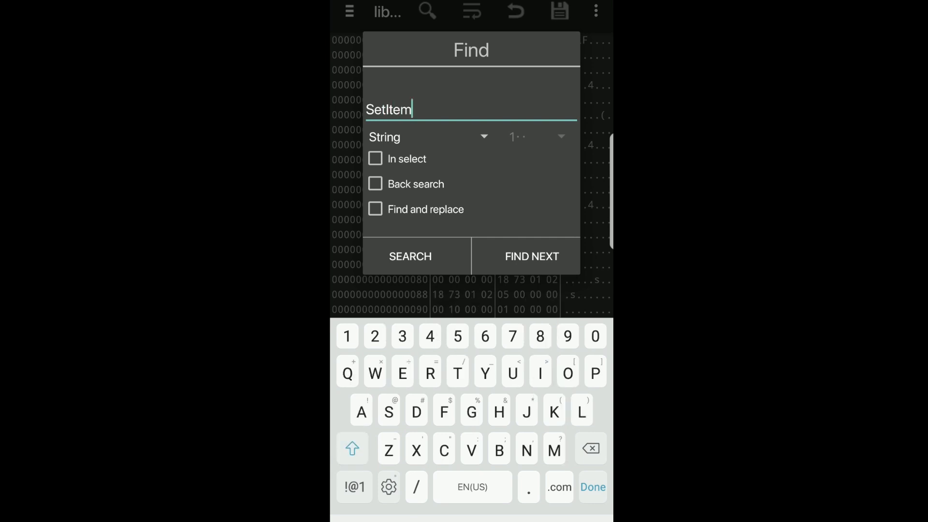
pyautogui.write('Lock')
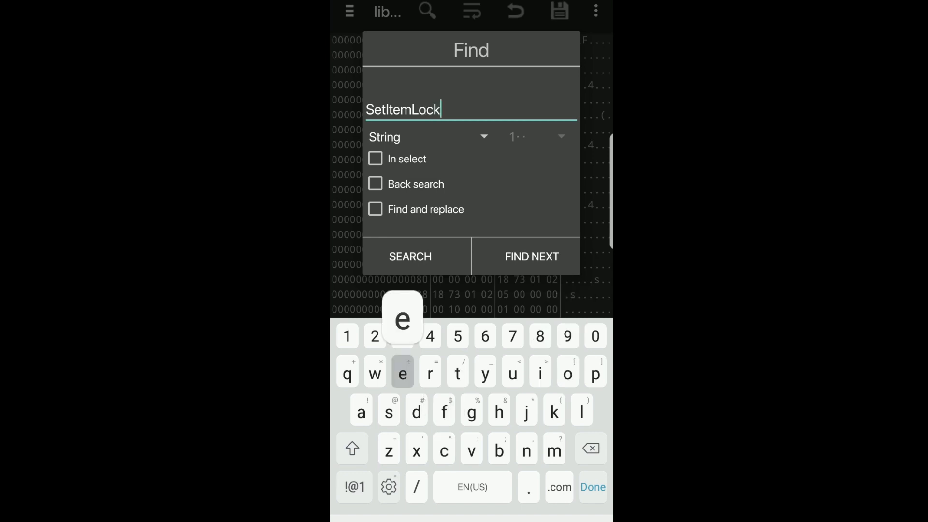
pyautogui.write('ed')
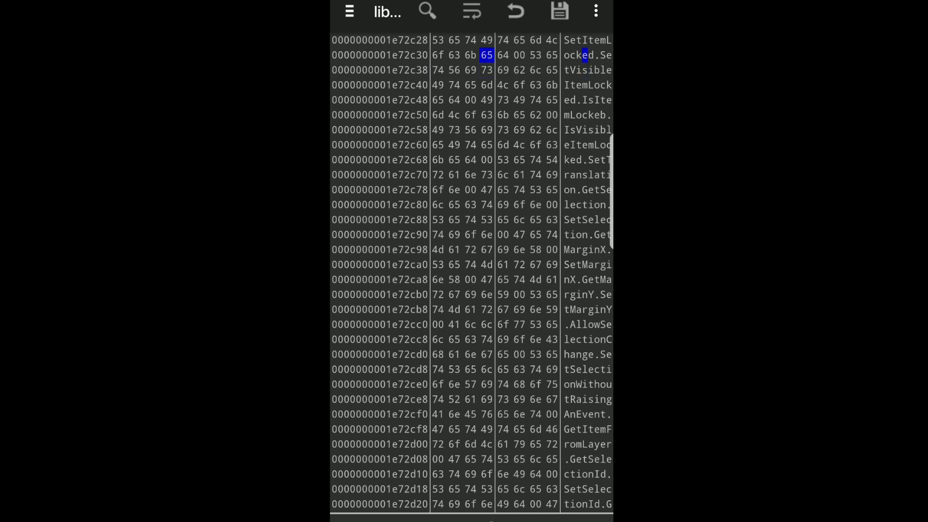
# Step: Set the selected SetItemLocked byte to the hex value 6
pyautogui.click(486, 54)
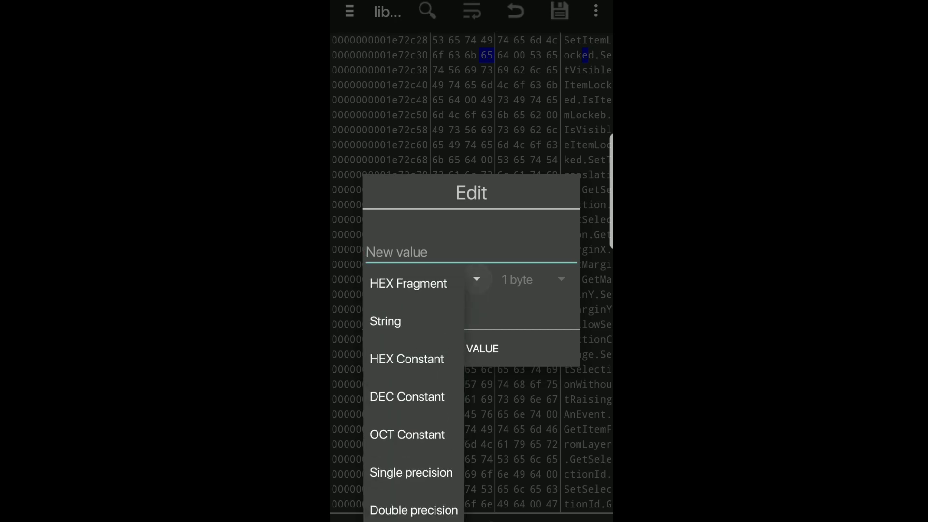
pyautogui.click(407, 282)
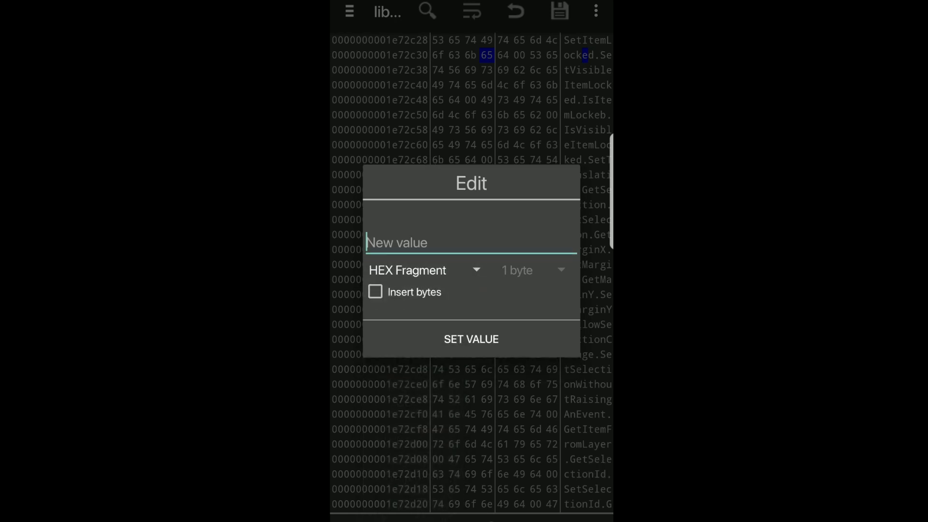
pyautogui.write('6')
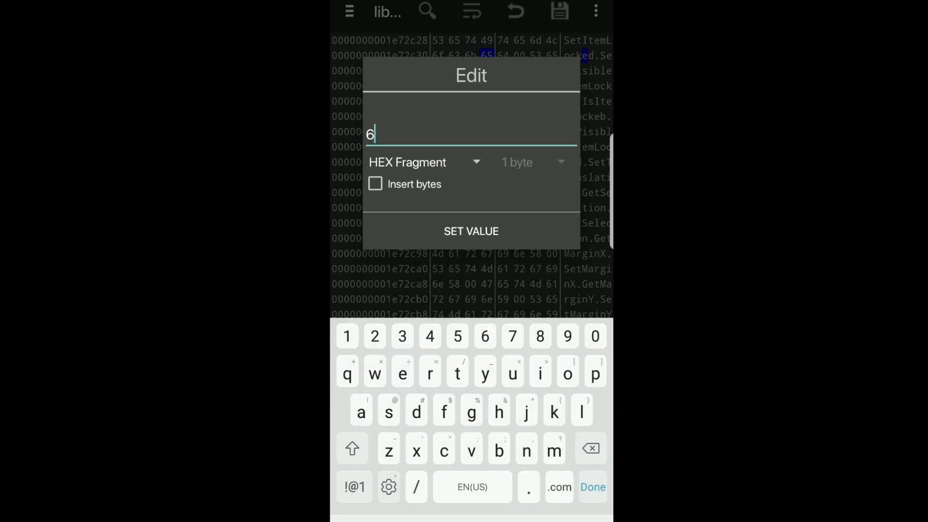
pyautogui.click(470, 231)
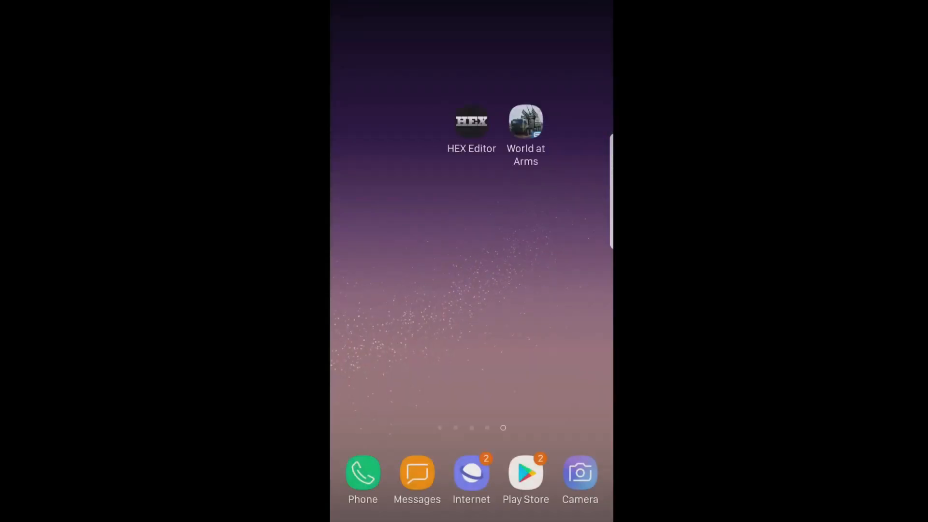
# Step: Launch World at Arms from the phone's home screen
pyautogui.click(525, 121)
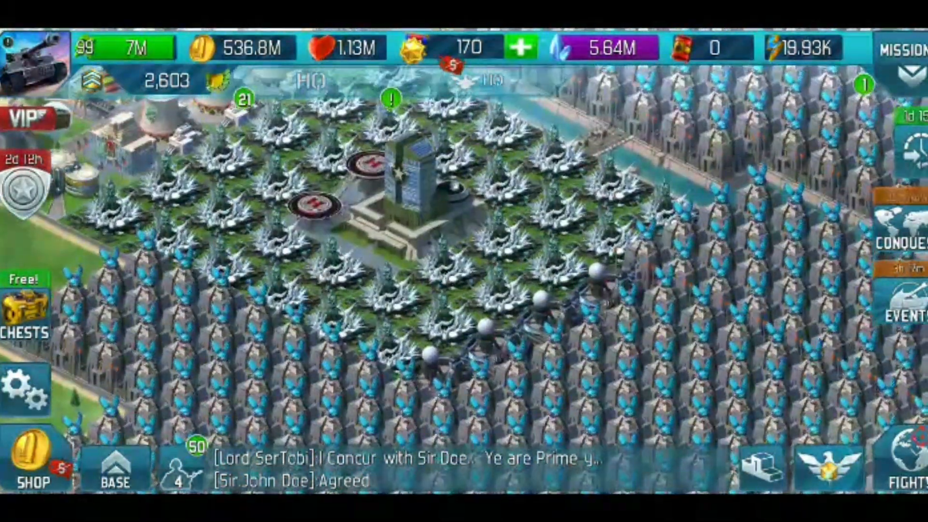
# Step: Buy the locked Black Market item for 460 medals, confirming the purchase twice
pyautogui.click(34, 467)
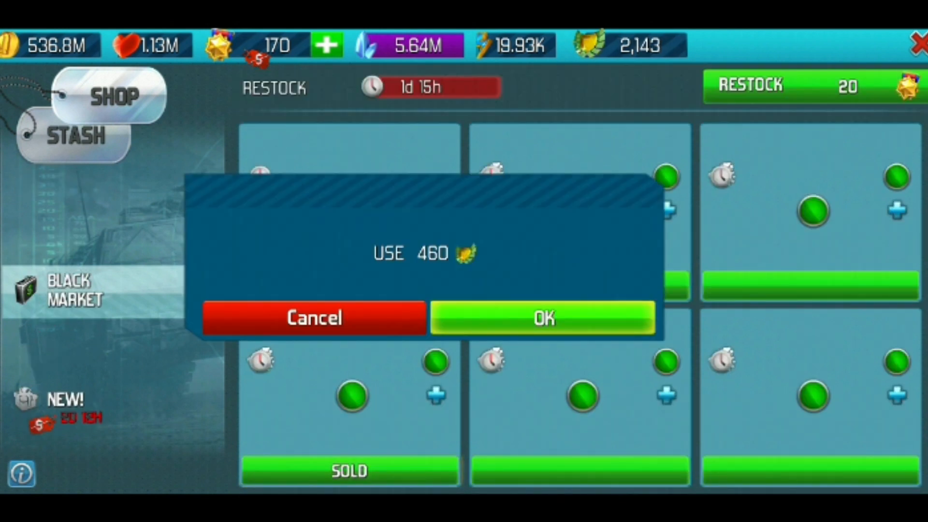
pyautogui.click(541, 318)
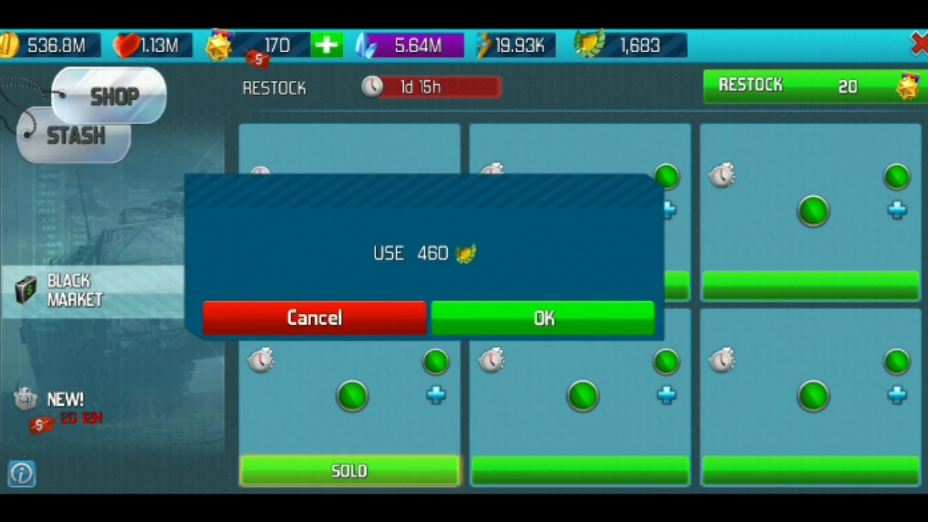
pyautogui.click(541, 318)
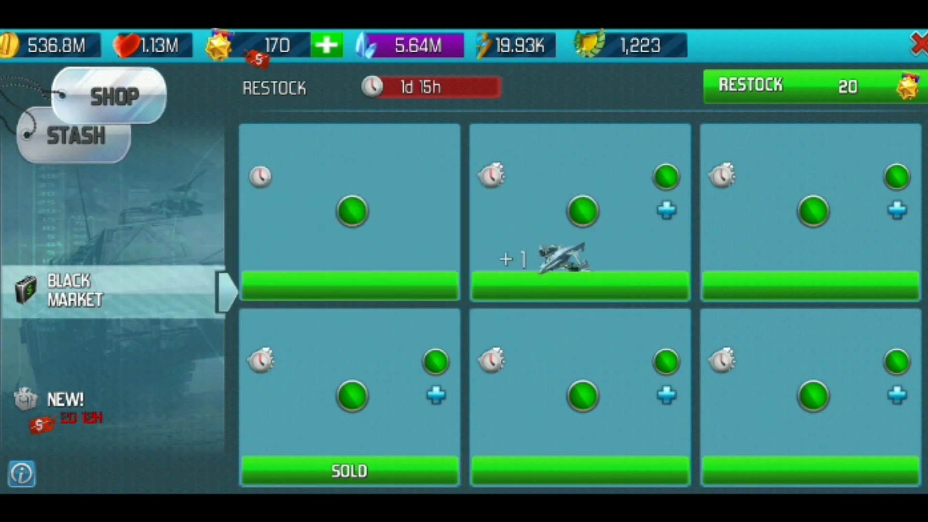